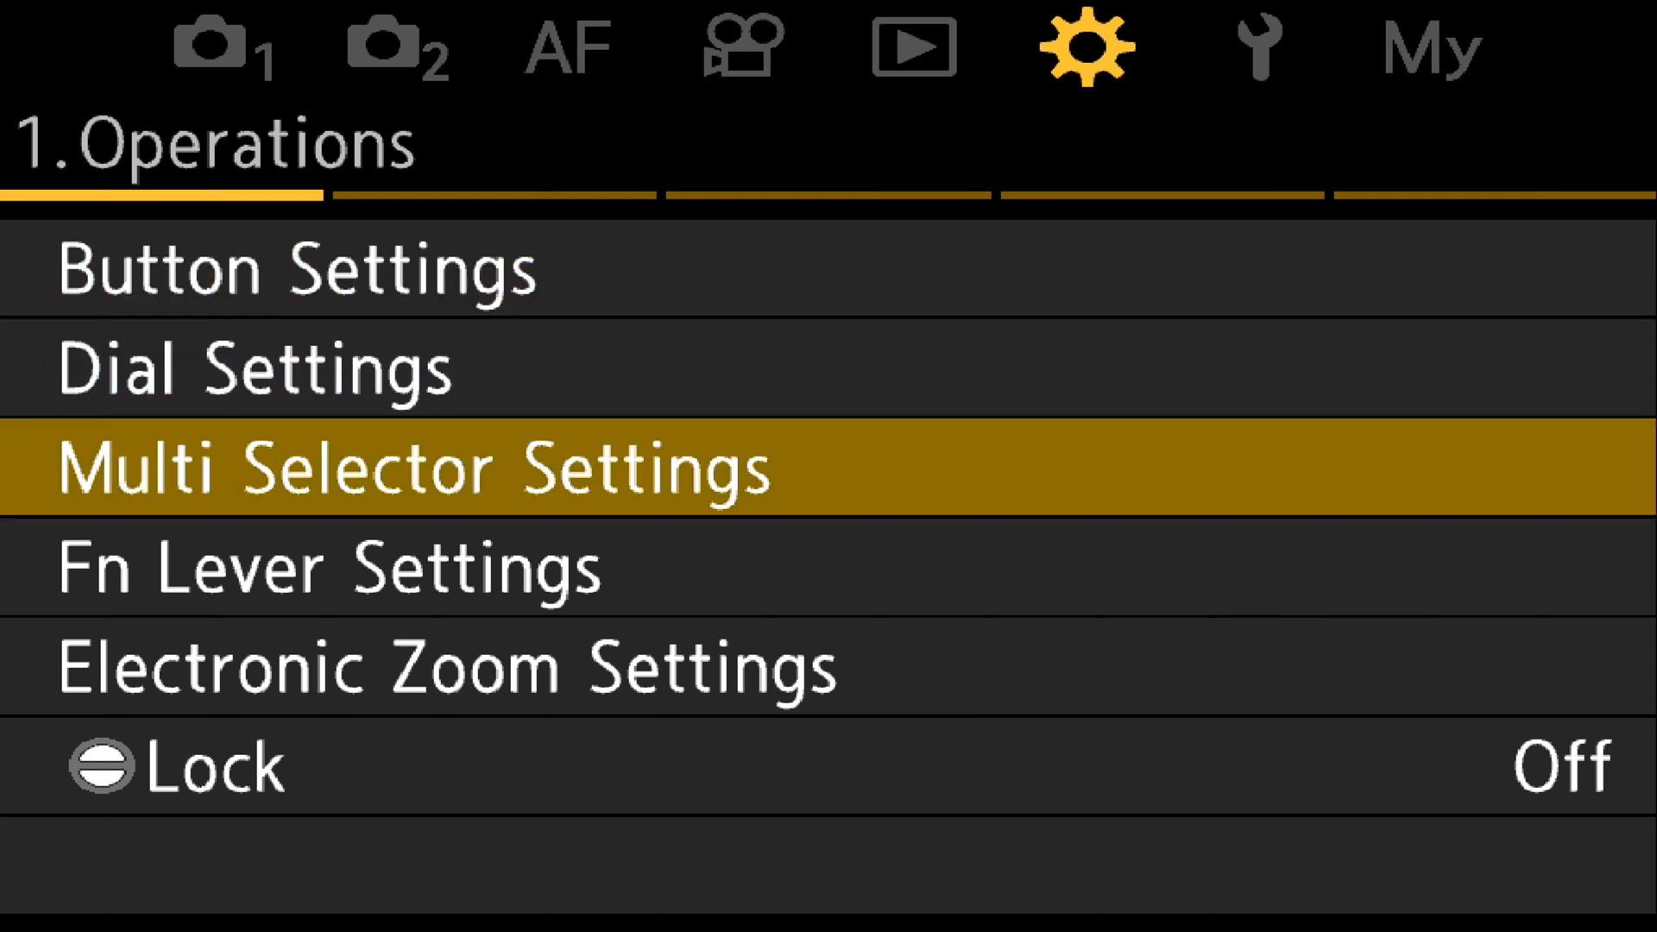
Step: Reach Fn Lever Settings in the Operations menu and show its stills function choices
key("Down")
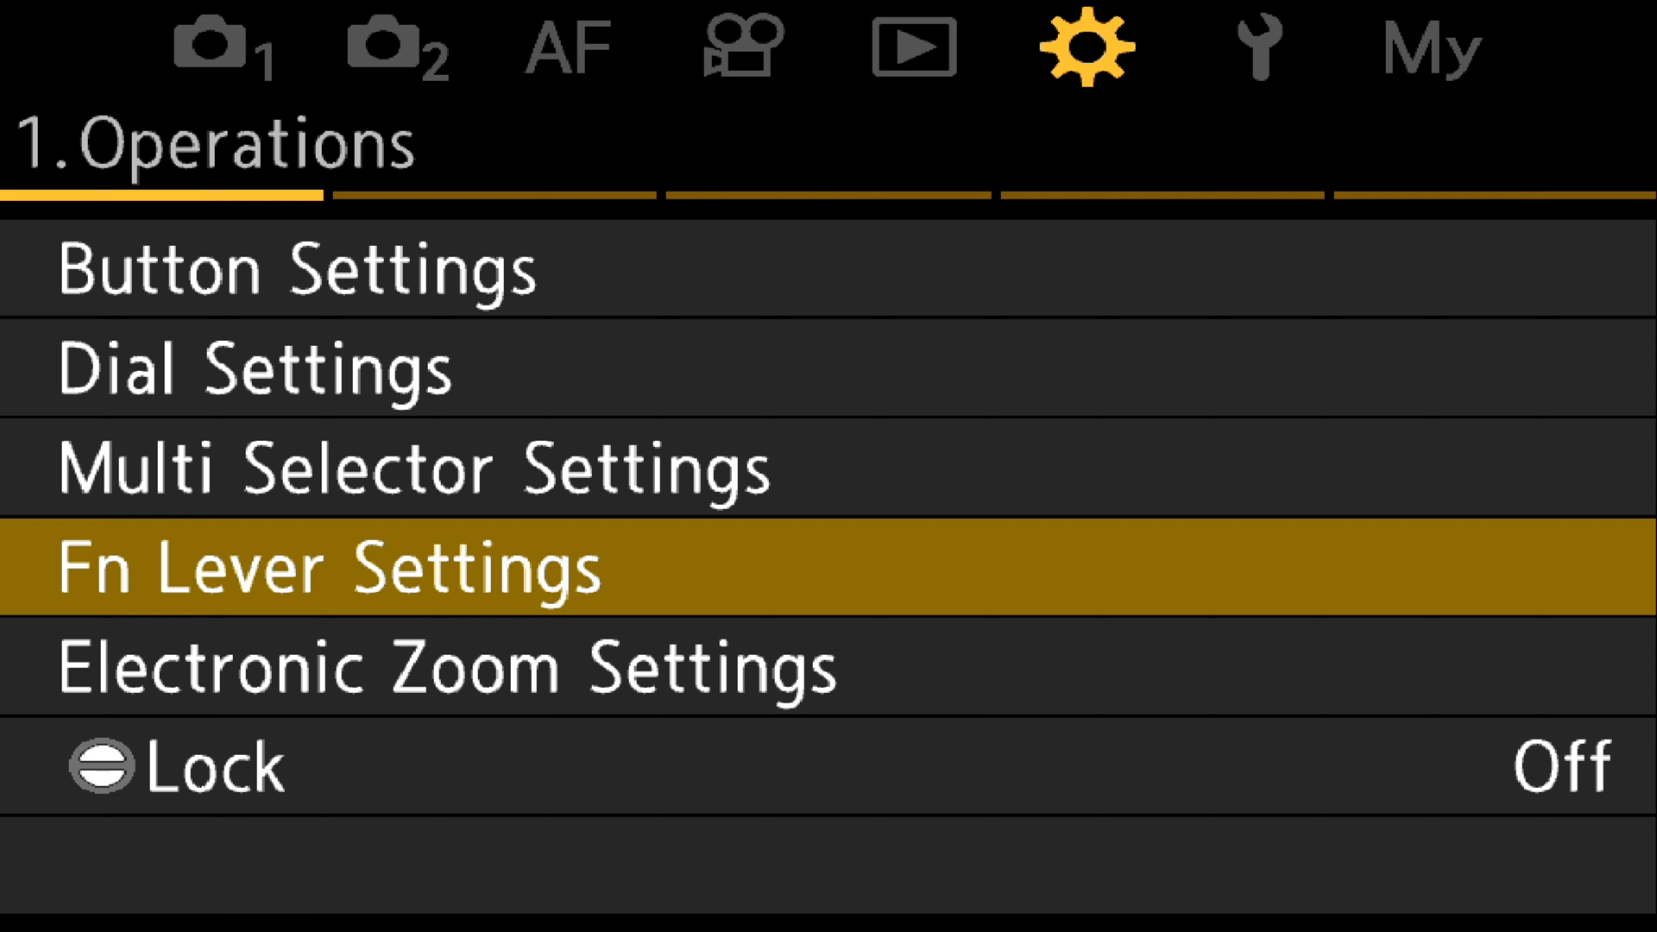
left_click(328, 568)
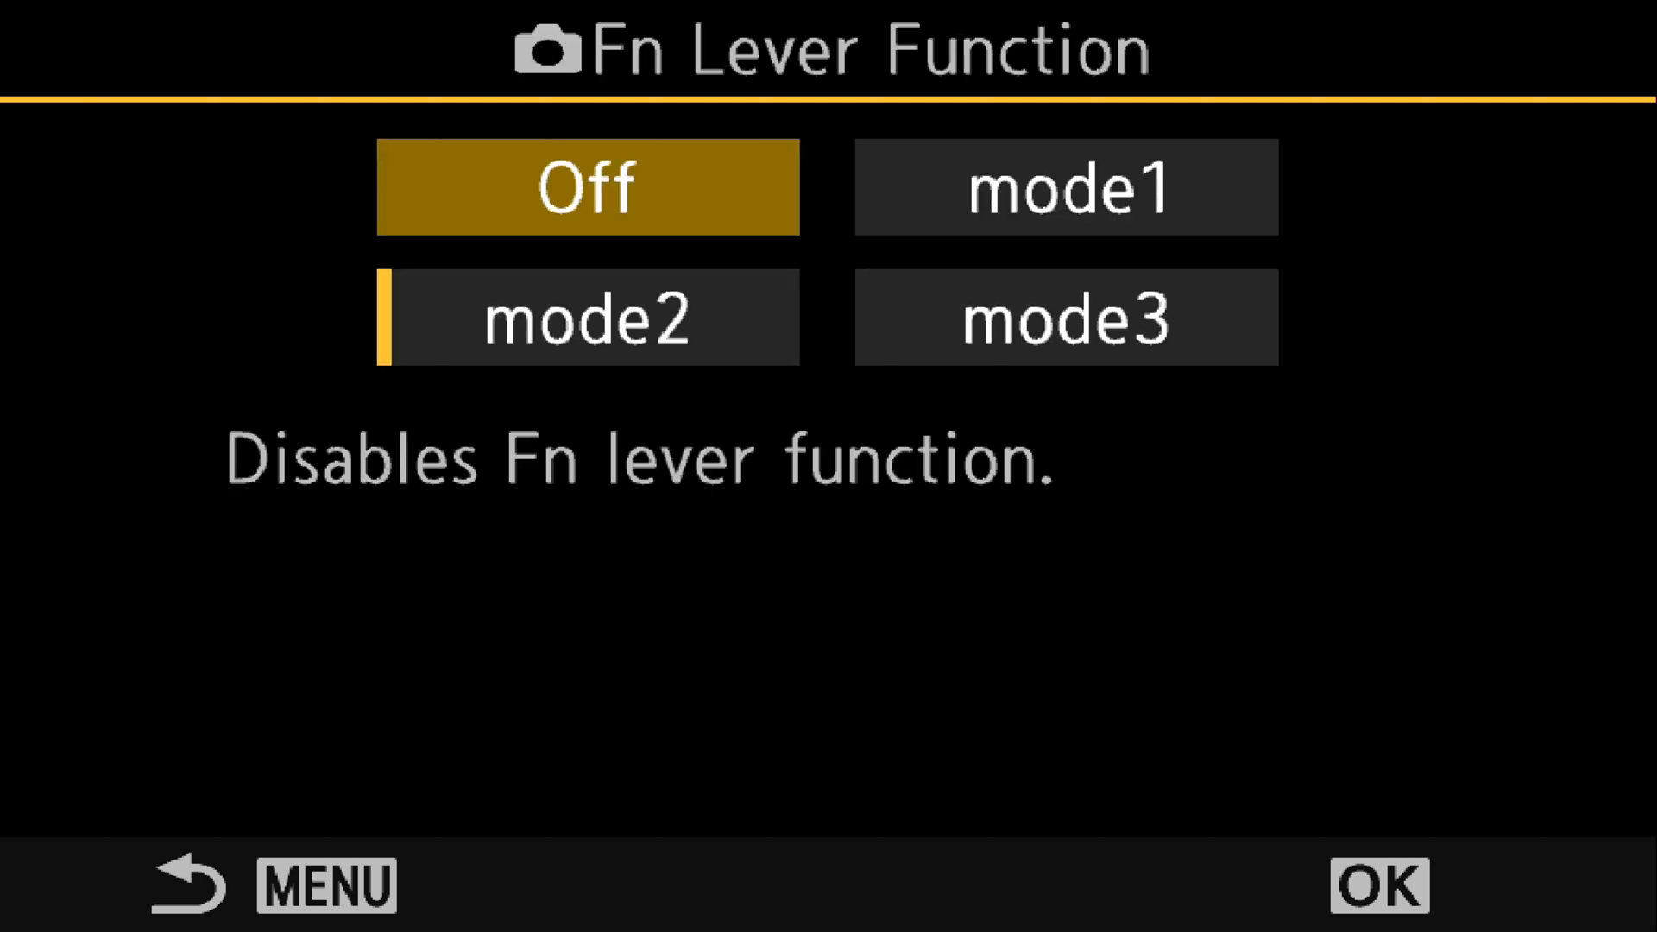
Step: Choose mode2 as the stills Fn lever function
left_click(1065, 318)
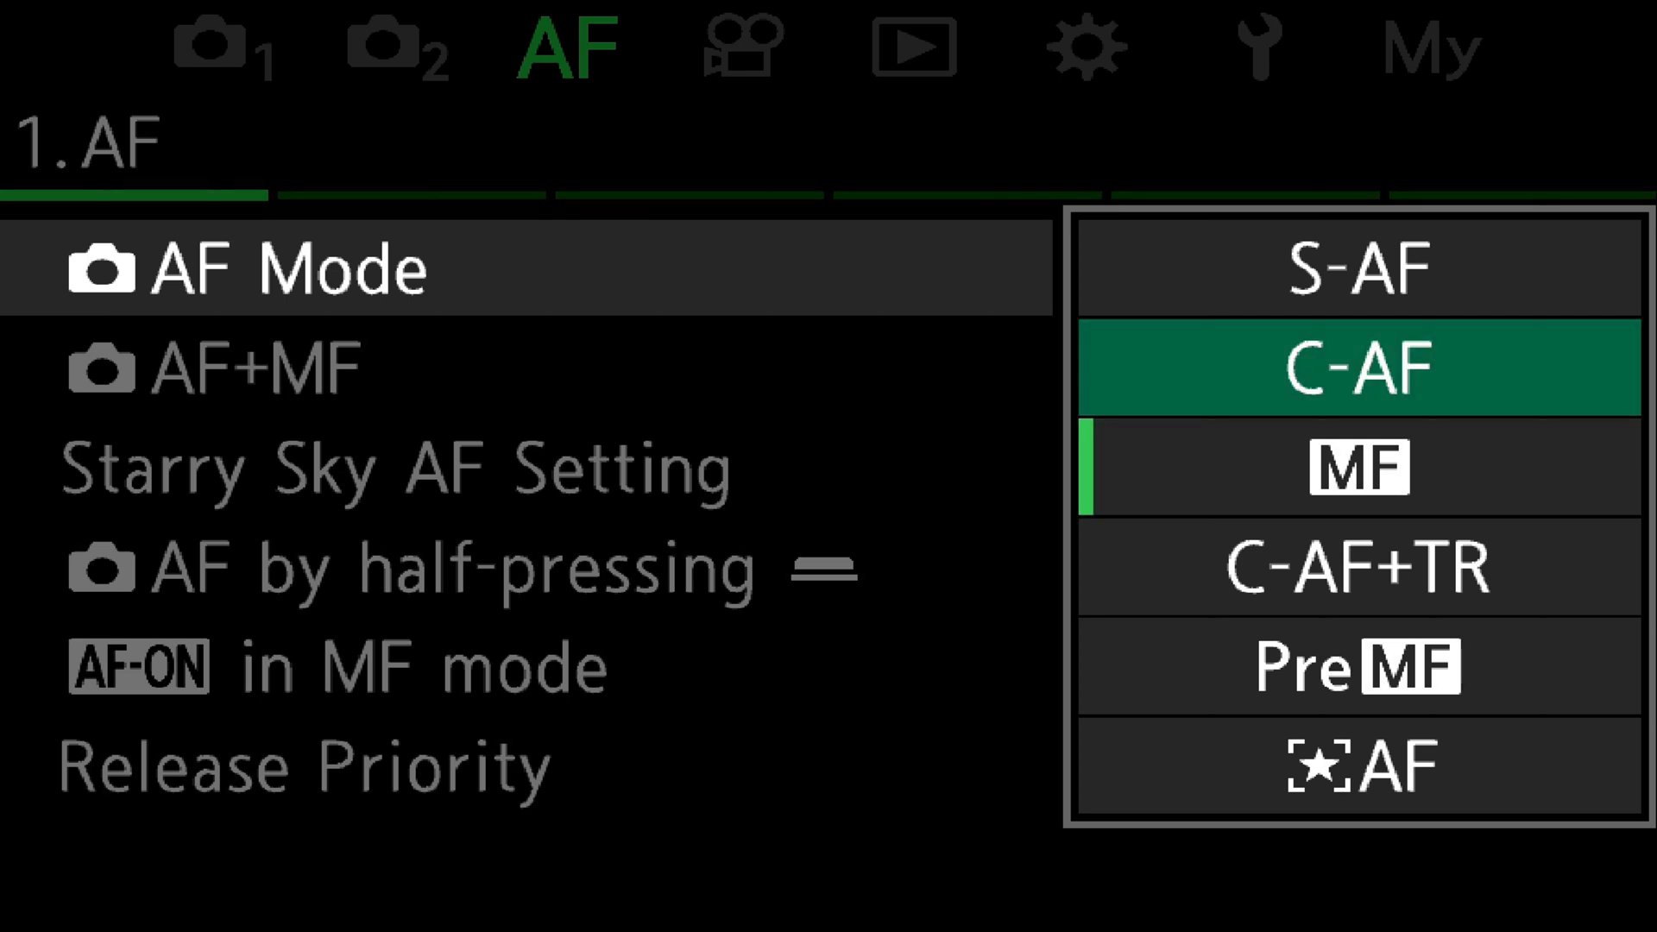
Step: Confirm C-AF at lever position 1, then set AF Mode to MF at position 2
left_click(1357, 368)
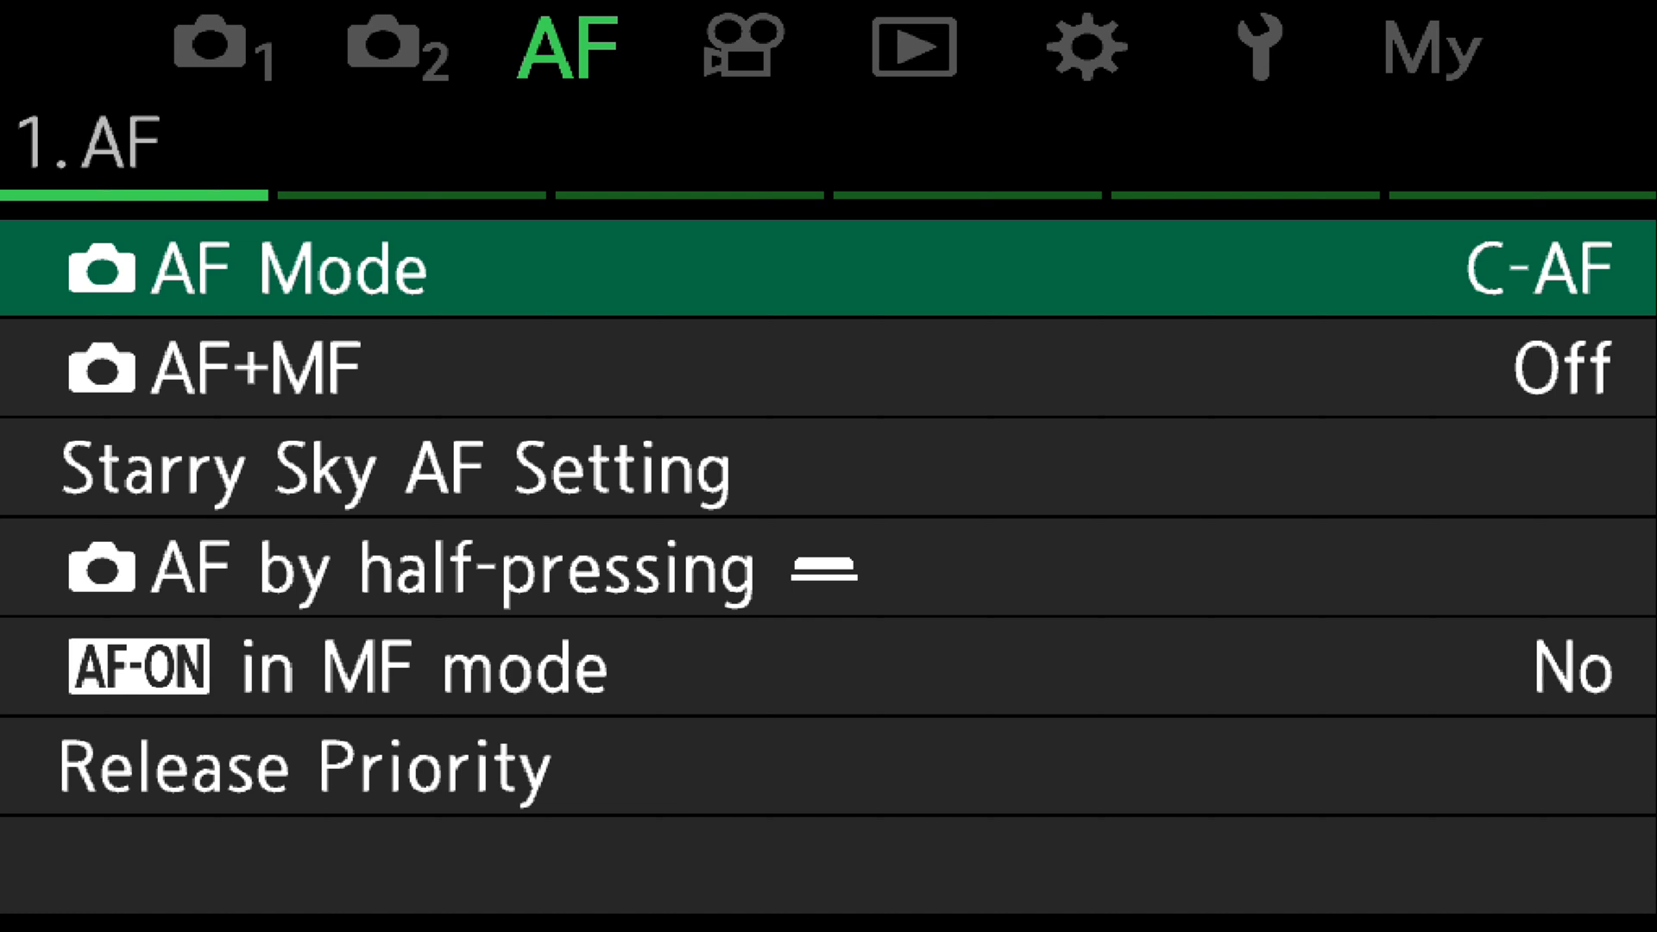
left_click(1533, 268)
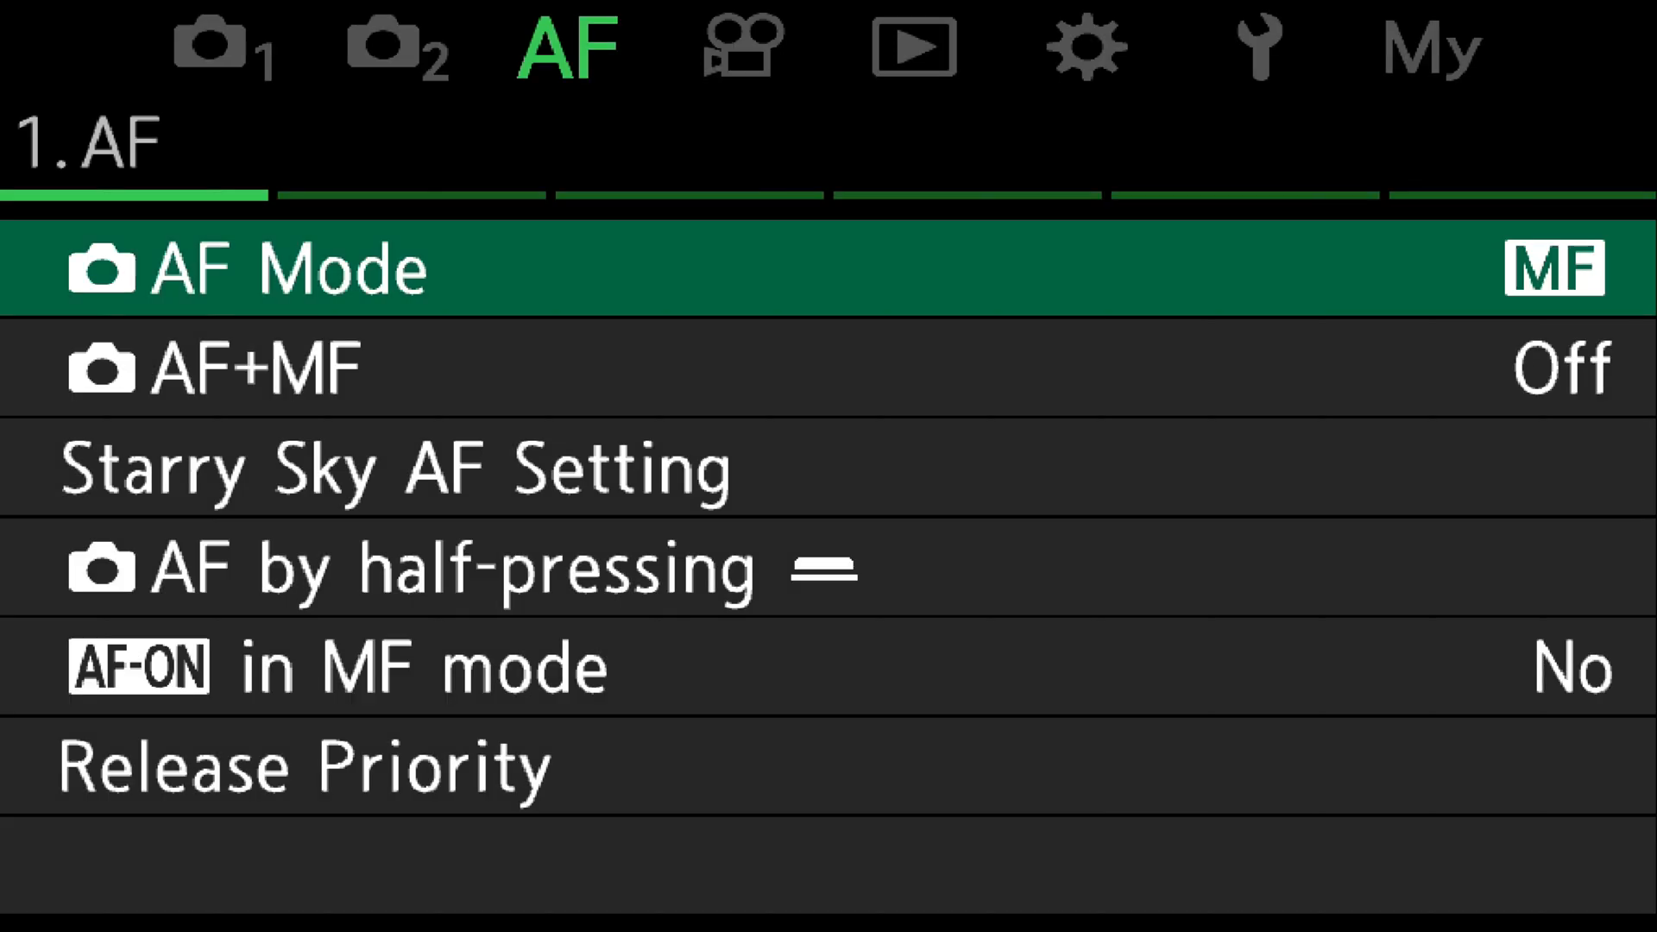